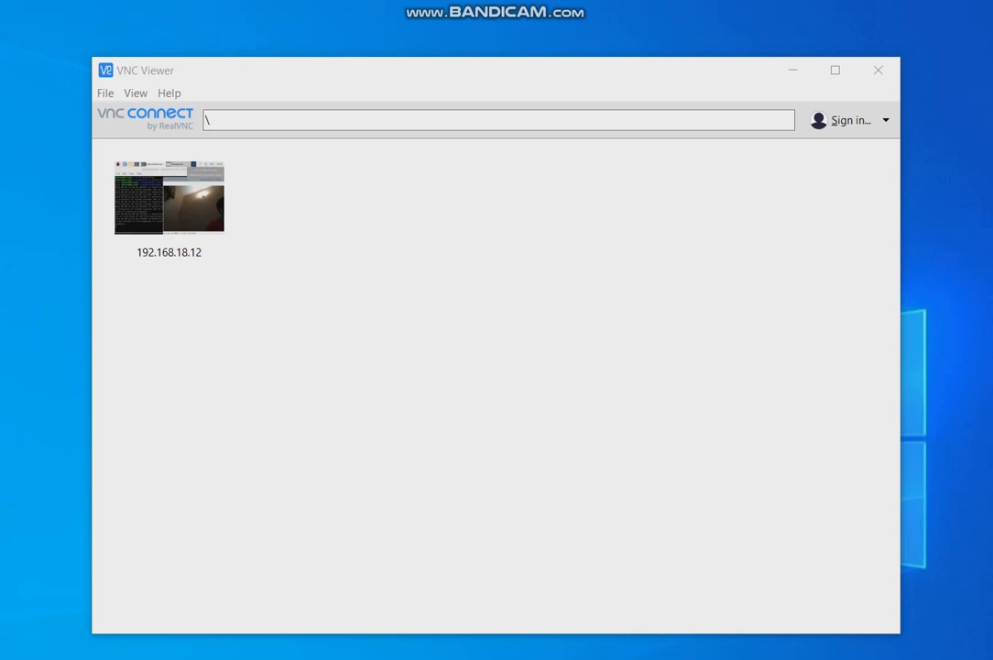
Start connecting to the saved Raspberry Pi at 192.168.18.12 from the address book.
click(168, 196)
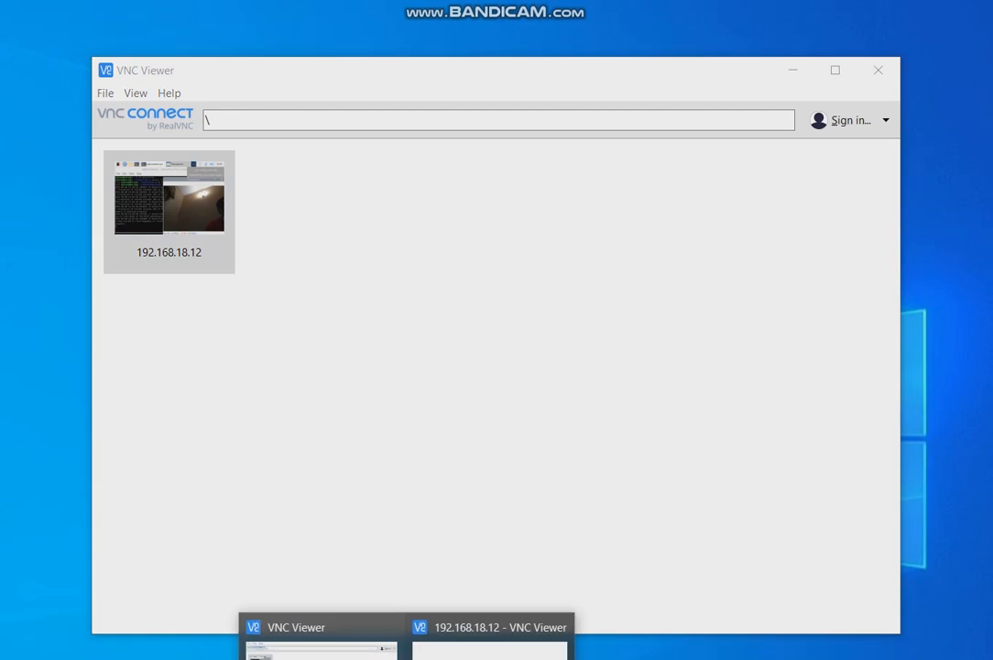
mouse_move(491, 627)
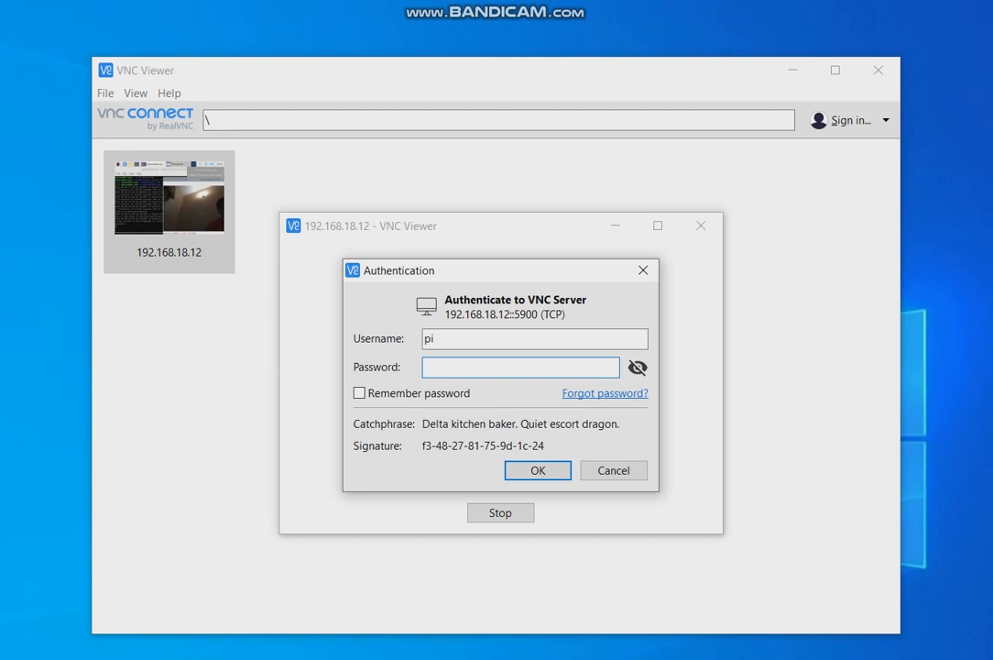
Log in as pi, dismiss the default-password warning, and launch a terminal on the Pi desktop.
click(521, 367)
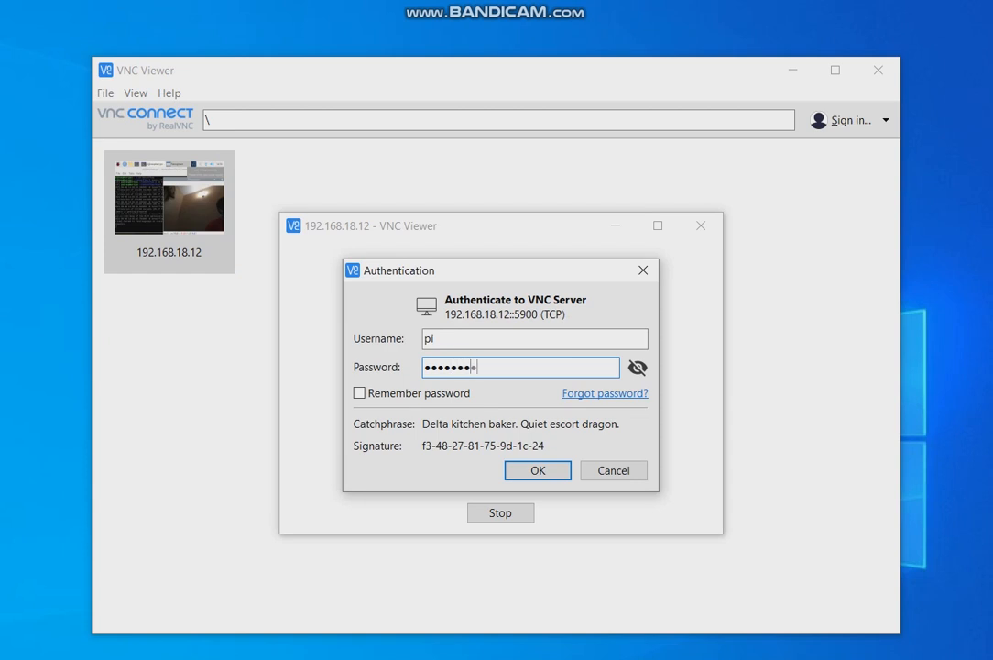
click(537, 469)
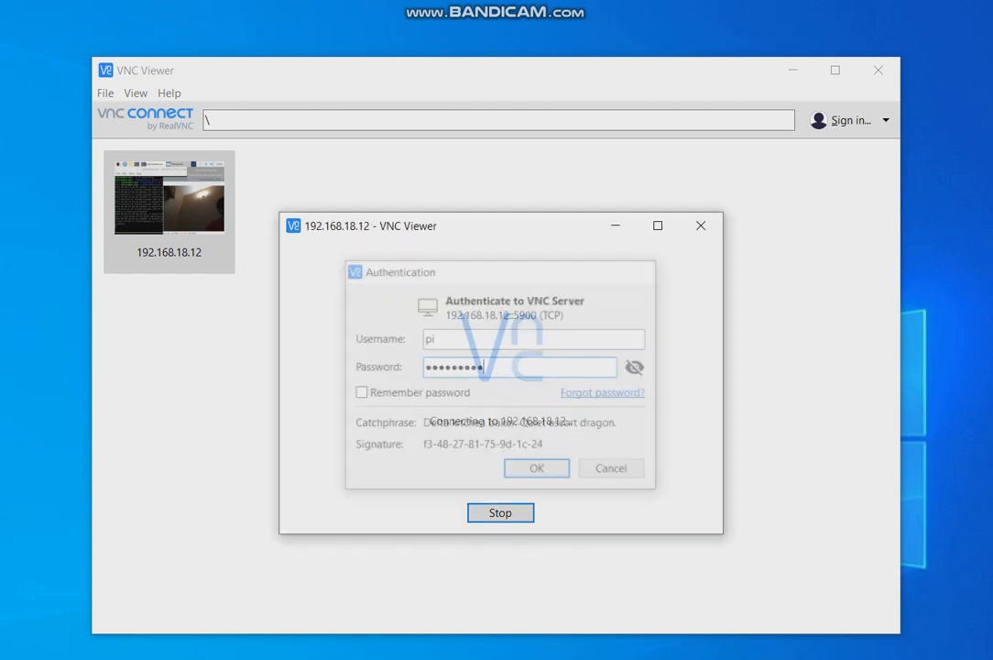
click(535, 467)
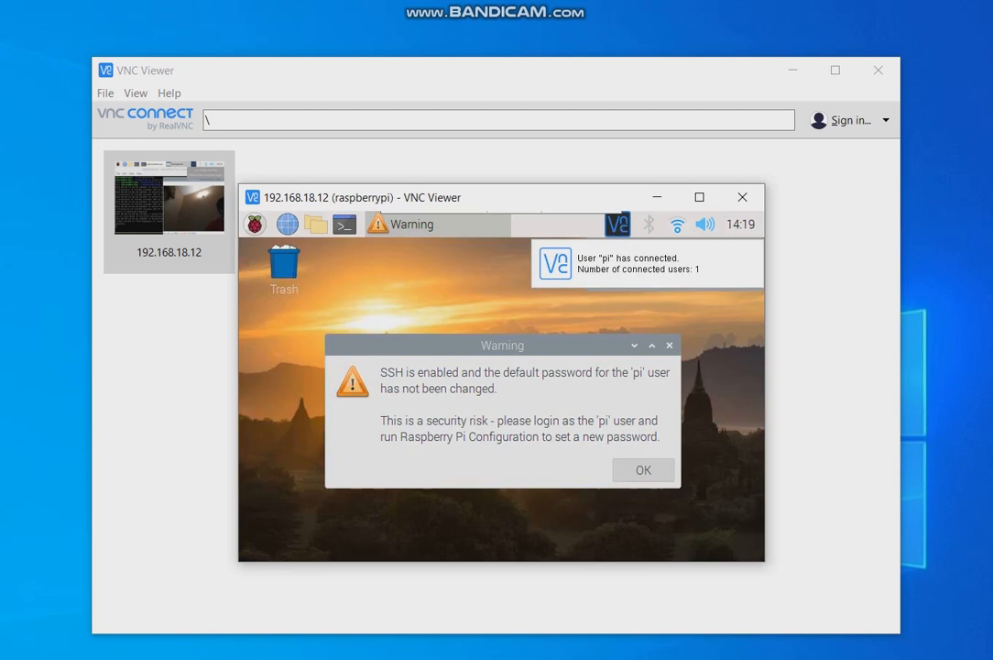
click(642, 469)
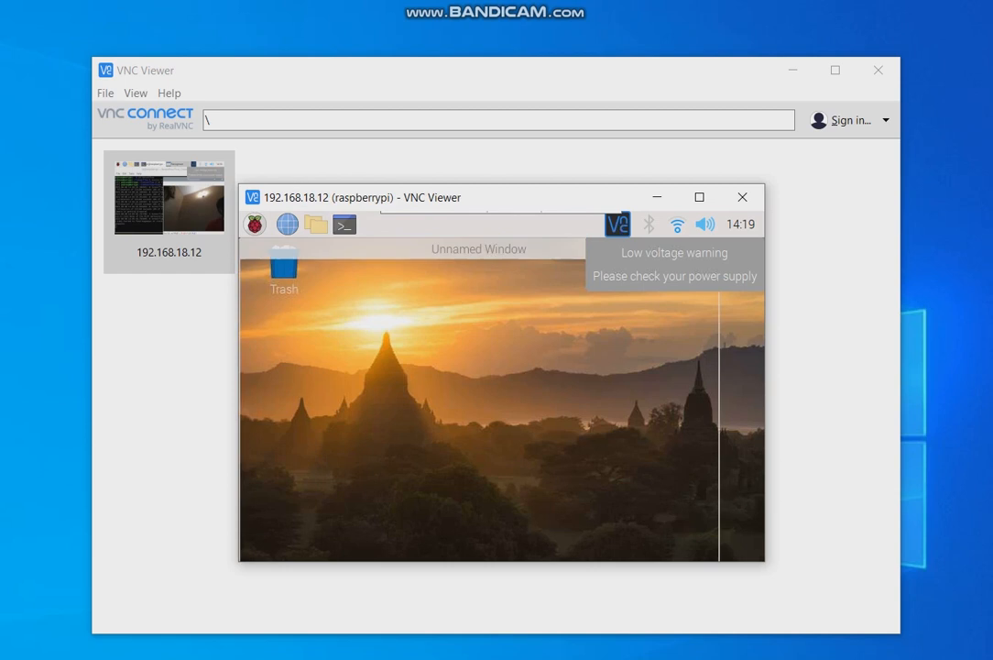
click(344, 224)
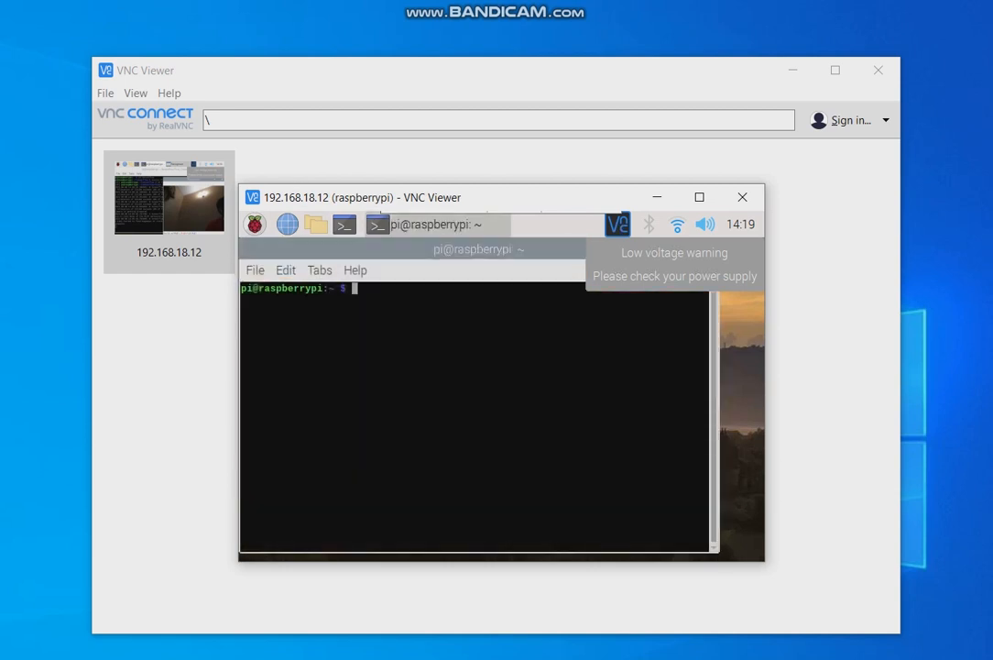
Move into tensorflow, activate the tf environment via tf/bin/activate, and begin cd Final_Codes.
text(cd tens)
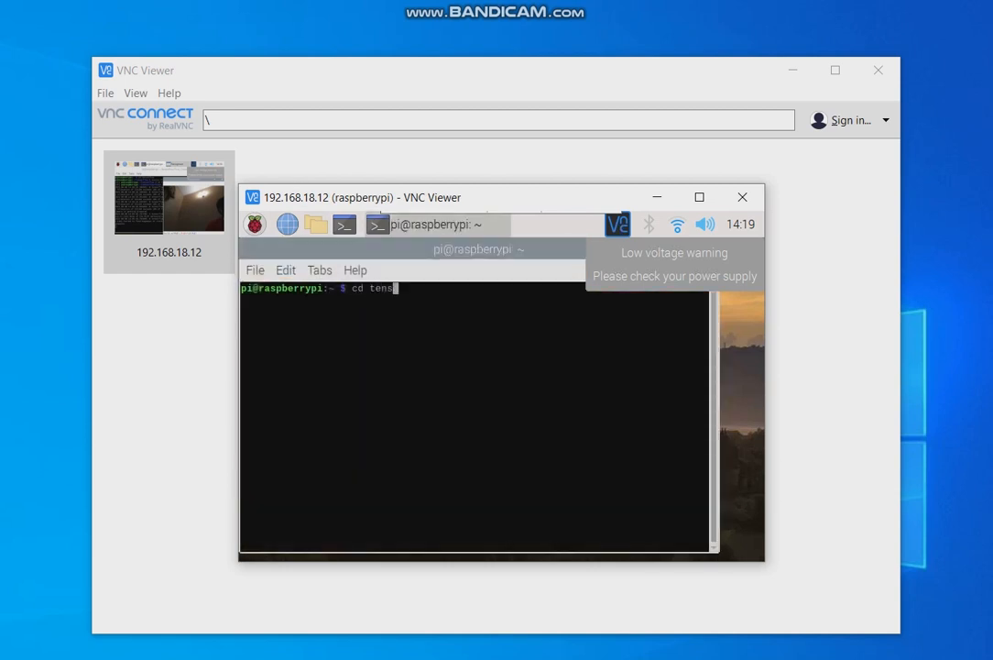
key(Return)
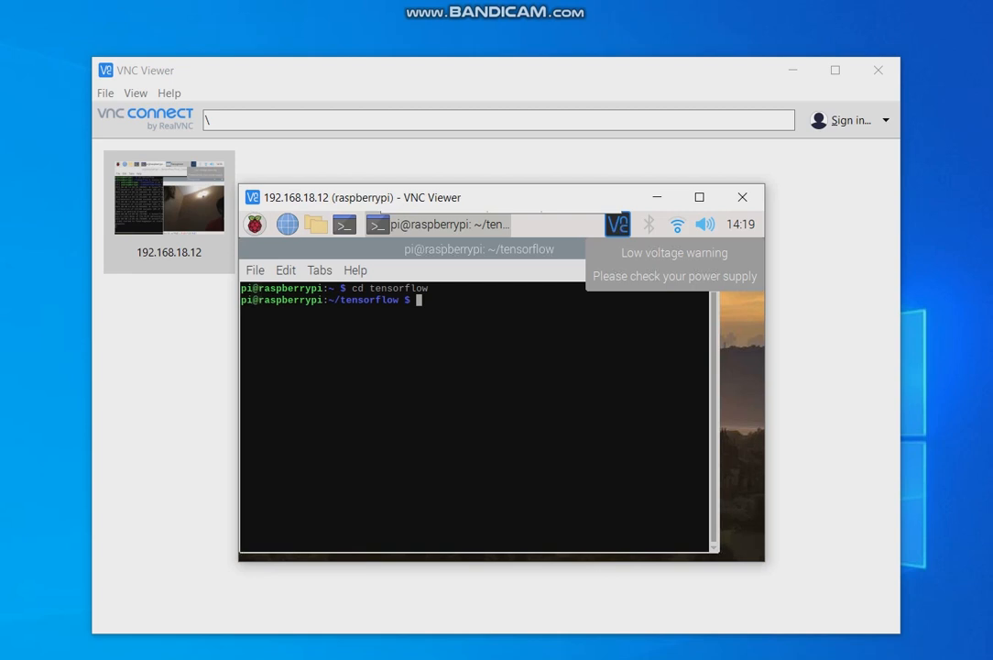
text(source)
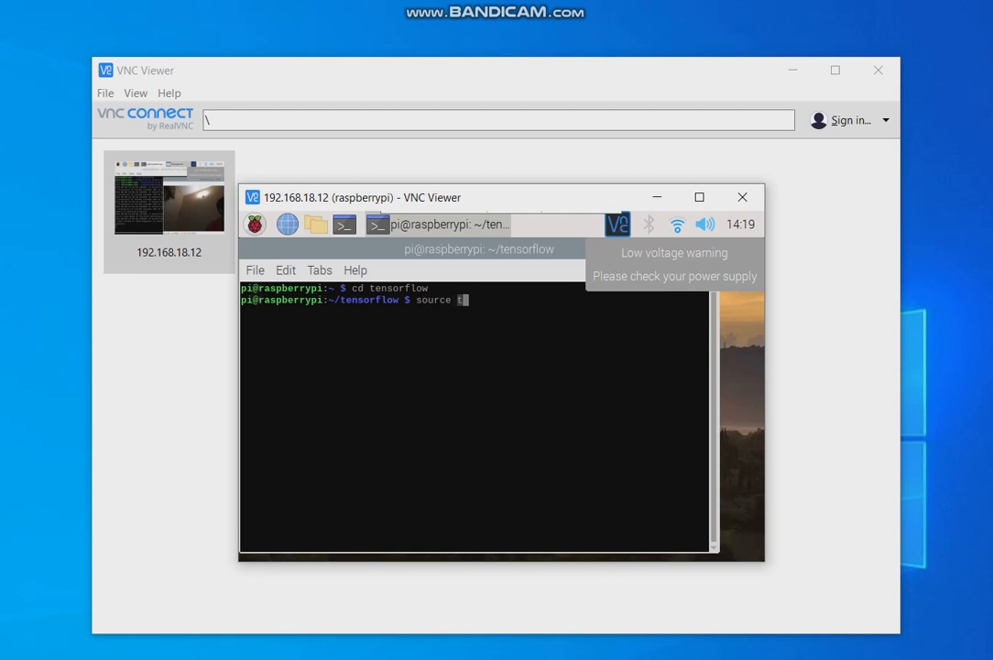
text(tf/bin/a)
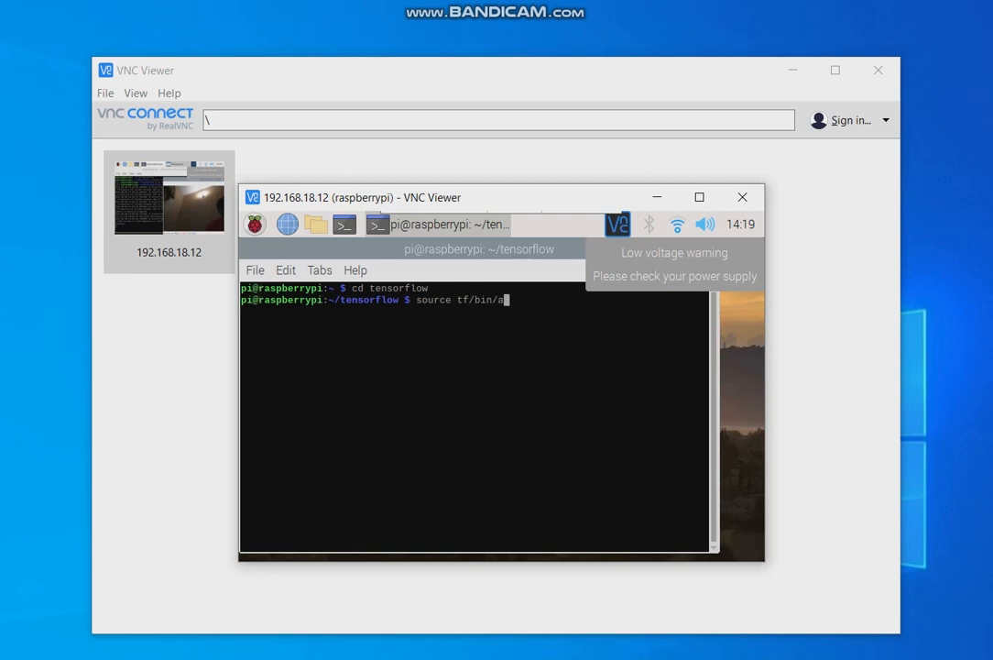
key(Return)
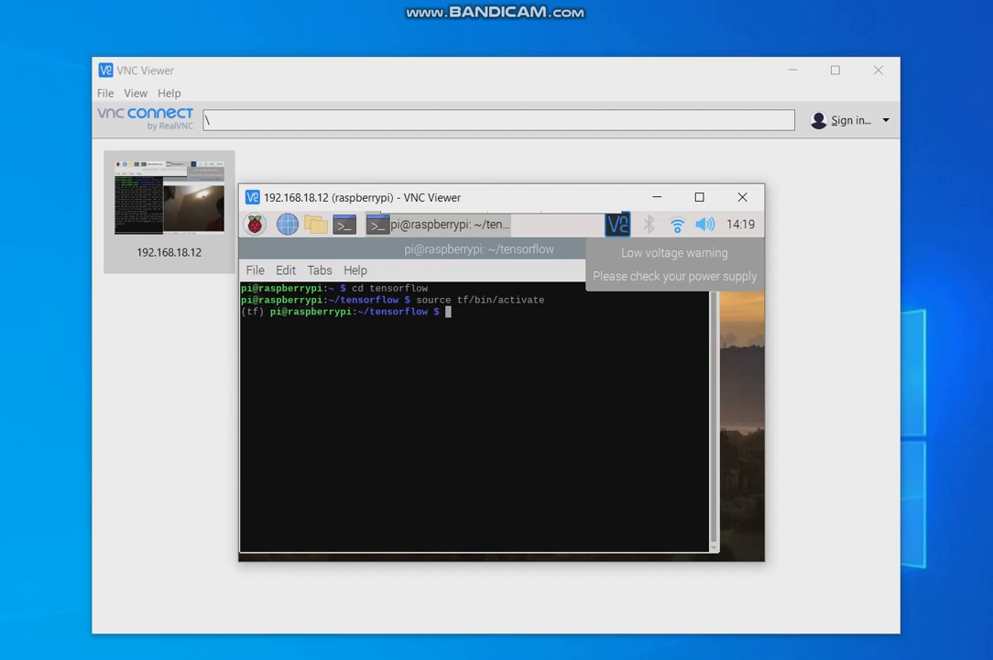
text(cd Fi)
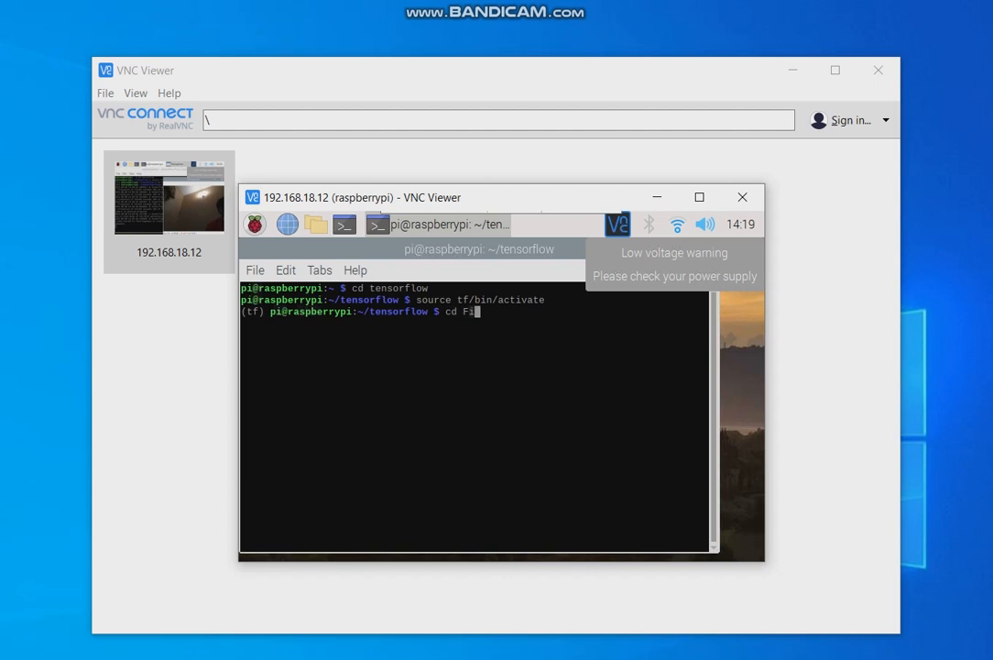
text(nal_Code)
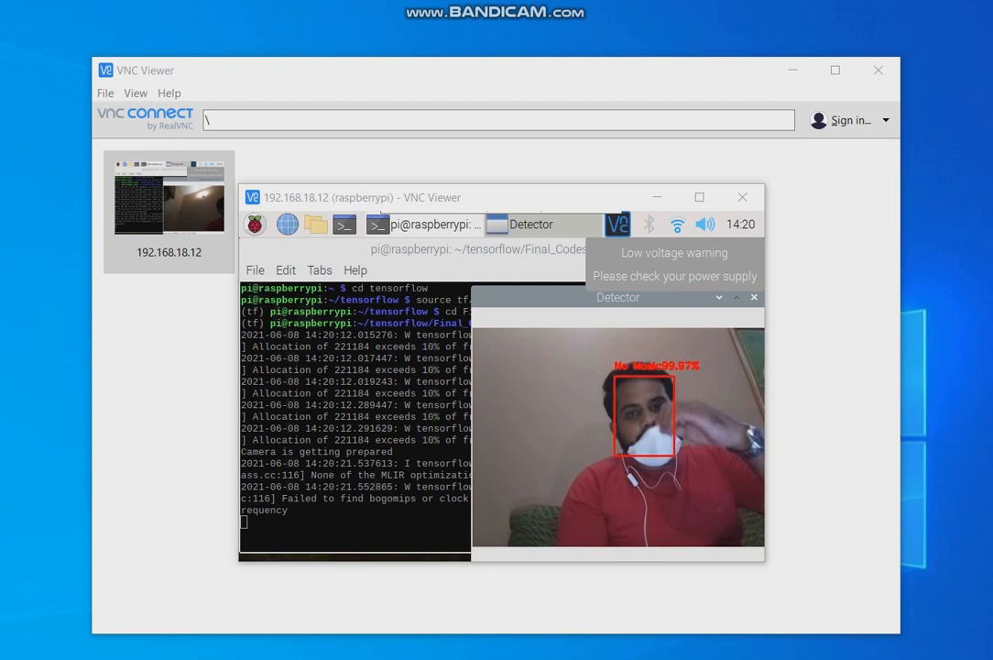
Close the Detector window showing the live mask-detection feed after driver.py runs.
click(755, 297)
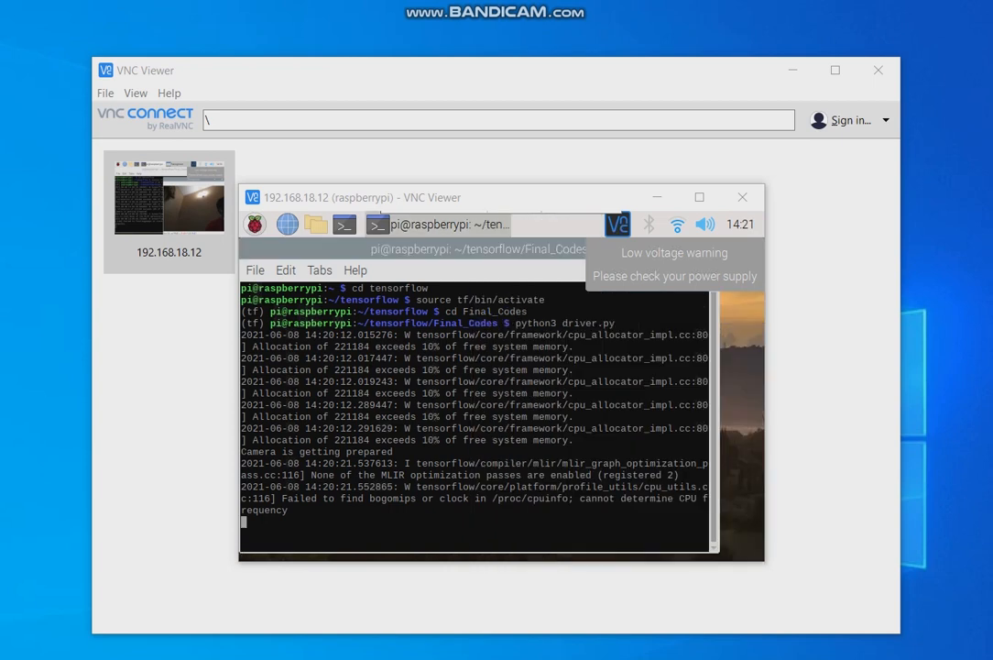